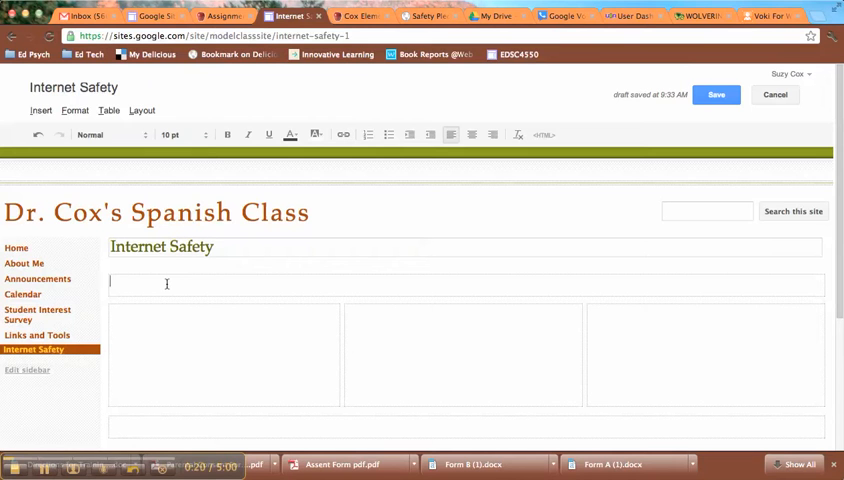
Add the online-safety overview paragraph at the top, remove the duplicate Internet Safety line, and clear its formatting
type("Internet Safety")
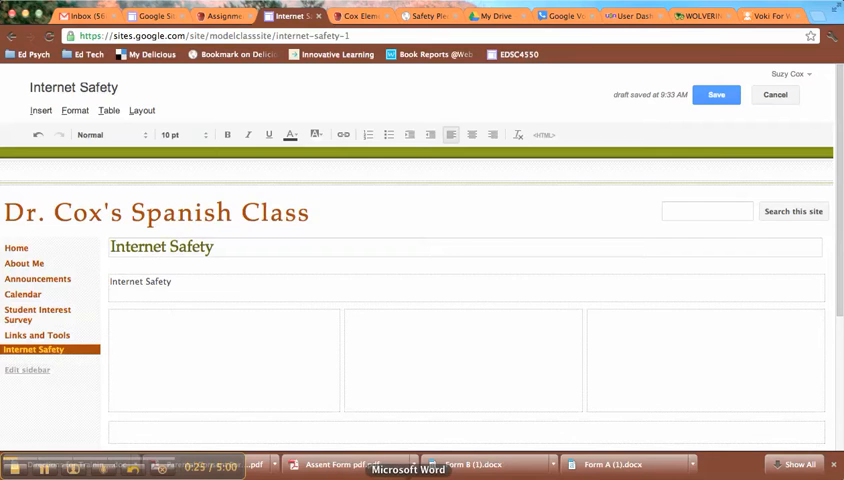
left_click(408, 469)
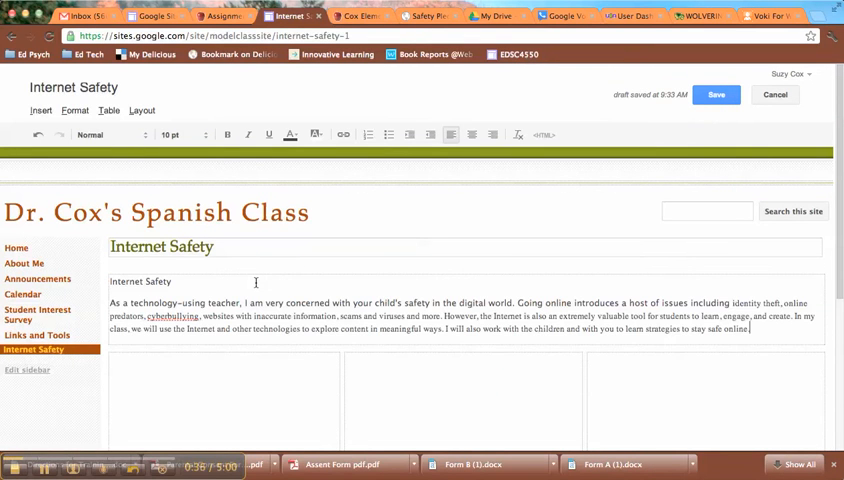
triple_click(140, 281)
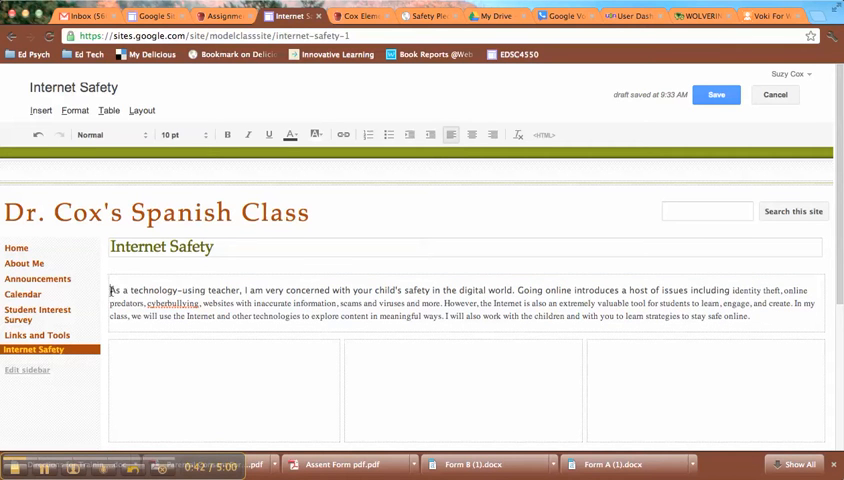
left_click_drag(111, 290, 702, 317)
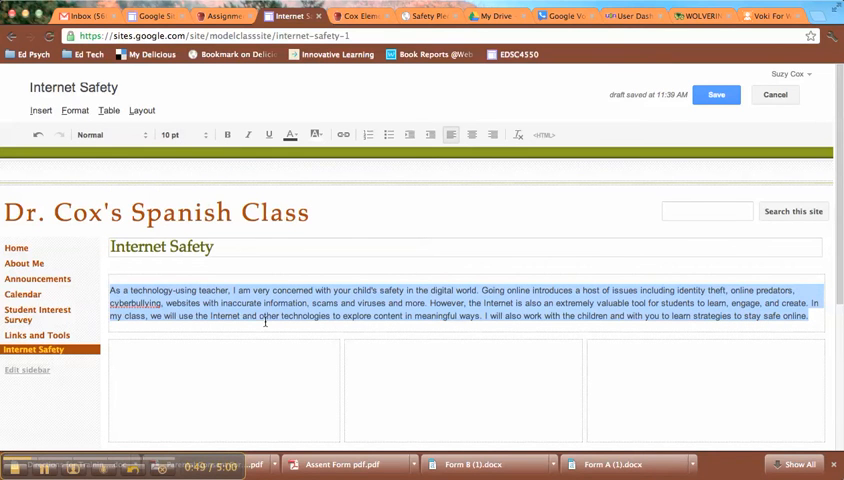
left_click(261, 415)
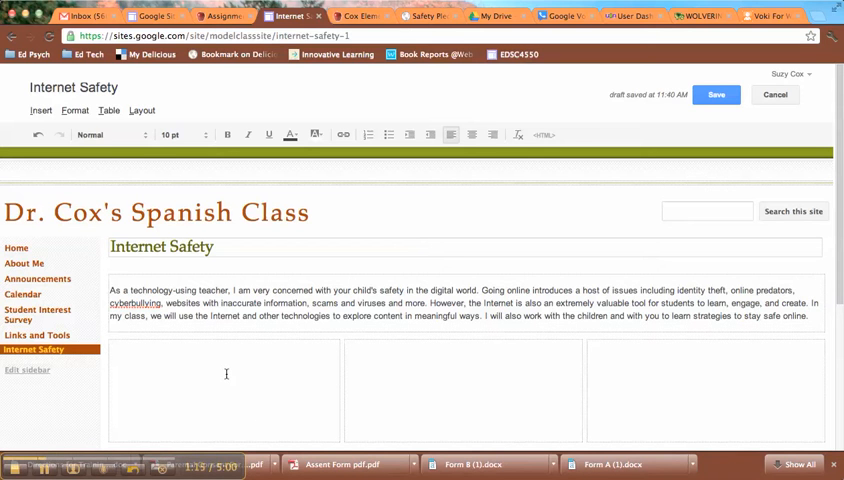
mouse_move(402, 422)
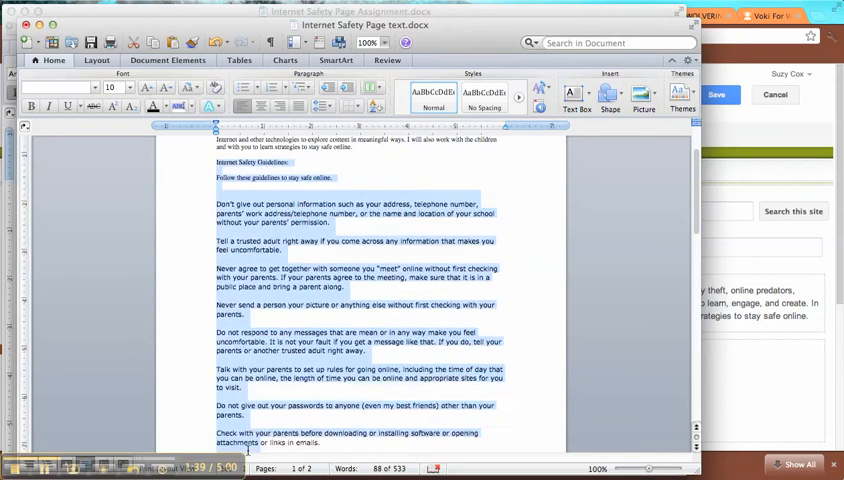
Paste the Internet Safety Guidelines from Word into the first lower column
scroll("down", 3)
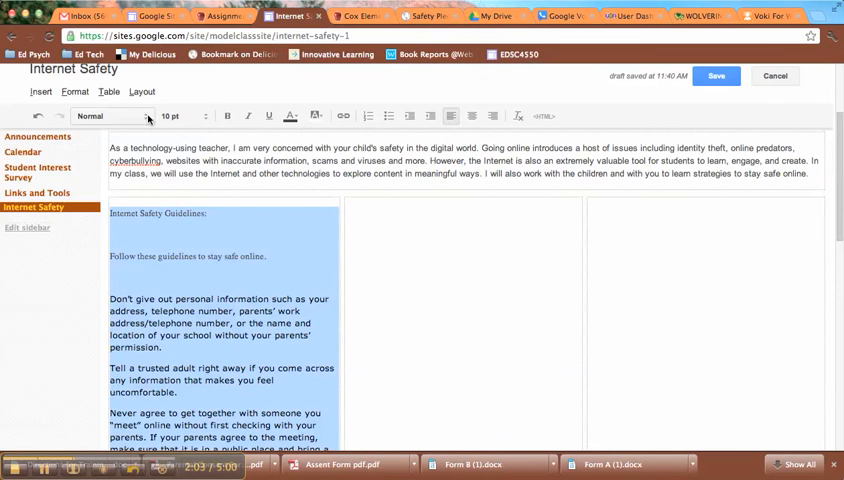
Clear the guidelines' formatting to match the page font and bold the guidelines heading
left_click(185, 115)
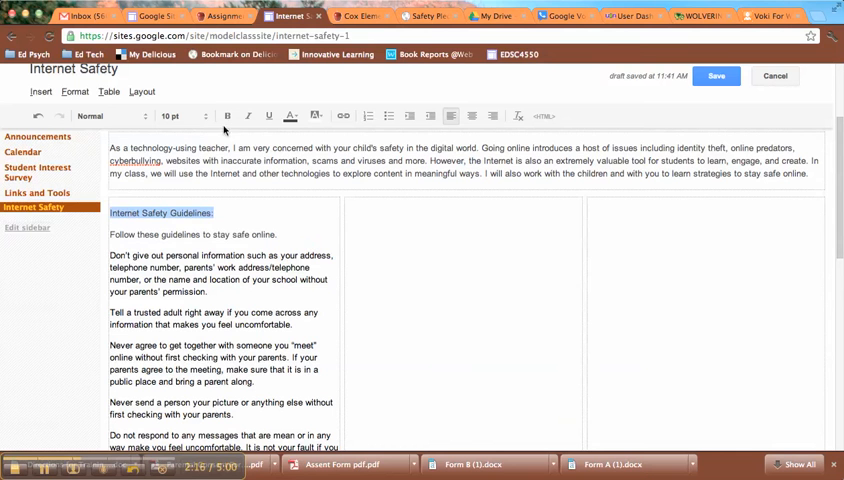
left_click(227, 116)
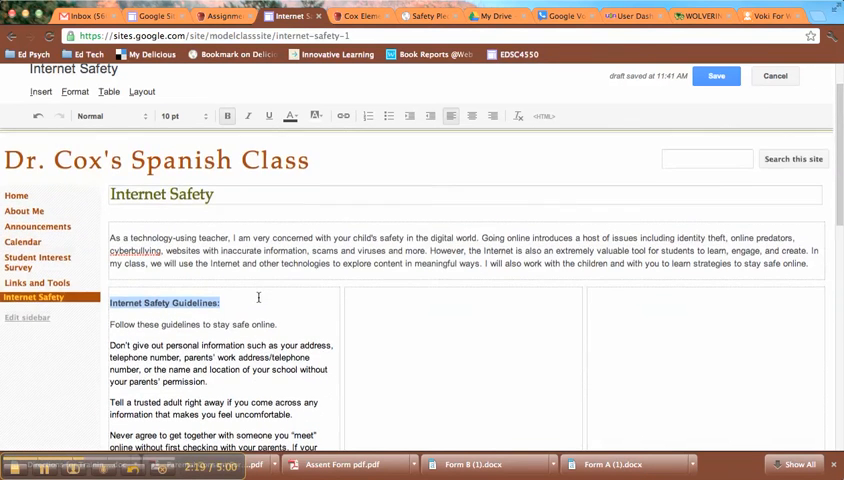
scroll("down", 3)
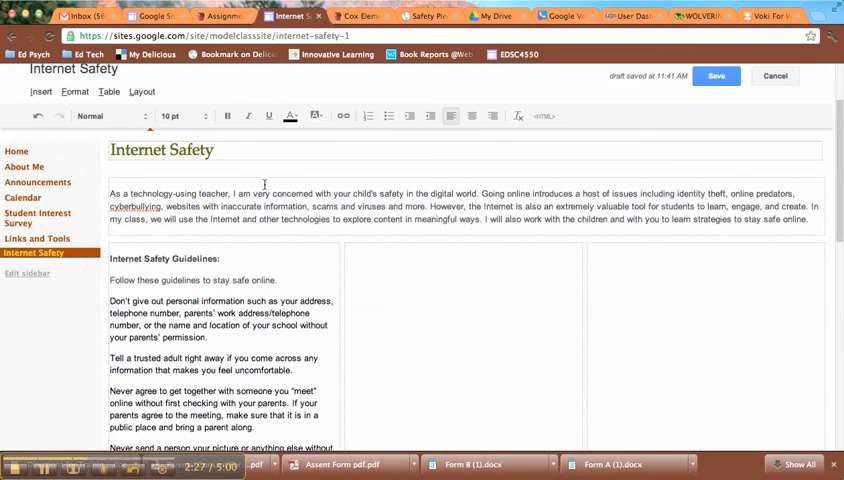
left_click(368, 115)
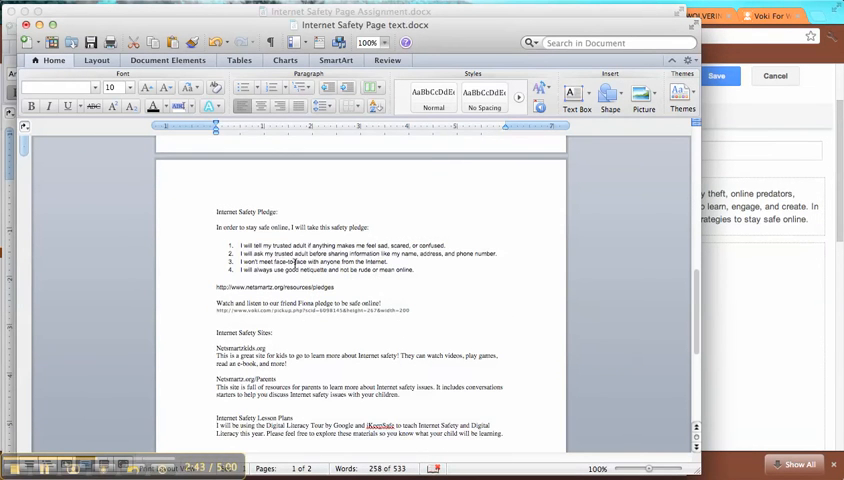
Copy the Internet Safety Pledge section from Word into the middle column
double_click(247, 211)
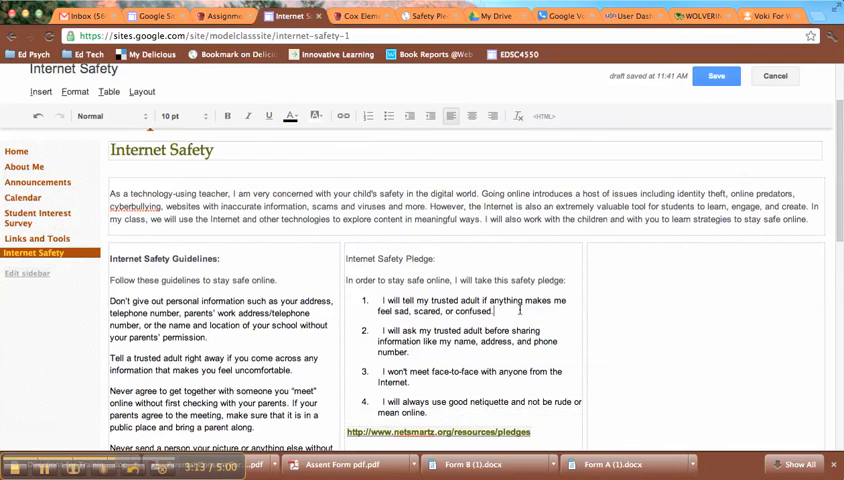
Below the pledge link, type 'Watch and listen to our friend Fiona' pledging to stay safe online
scroll("down", 3)
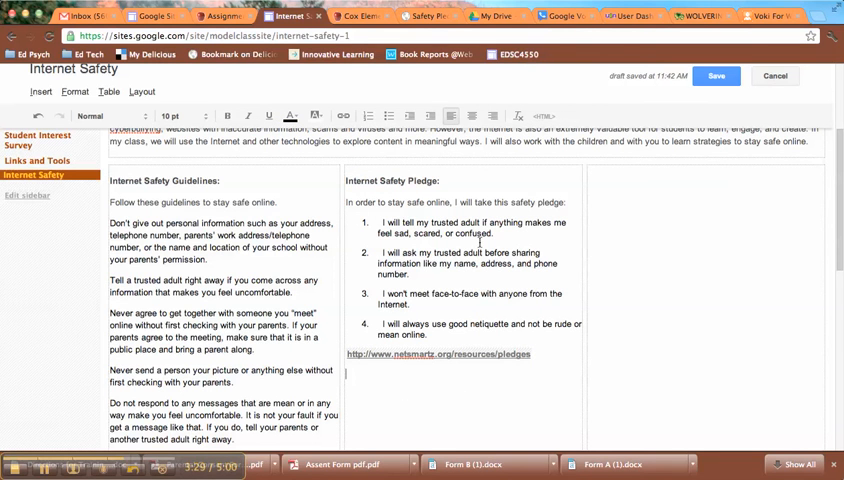
type("Watch")
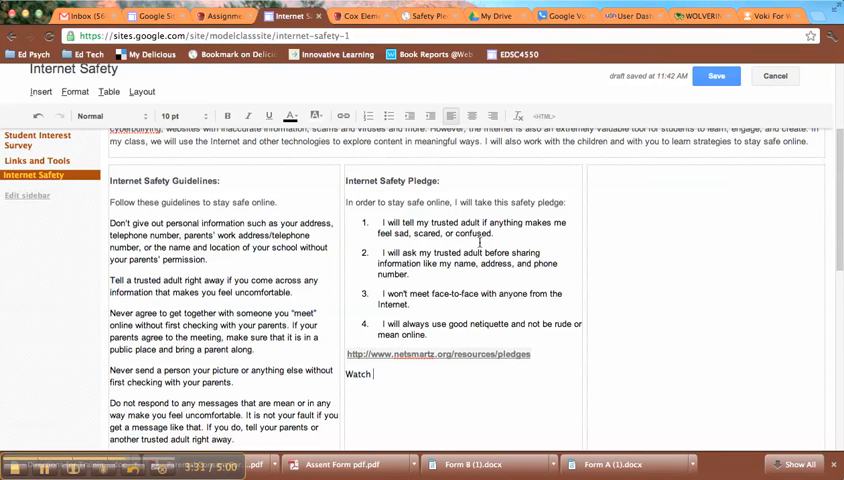
type("and listen to")
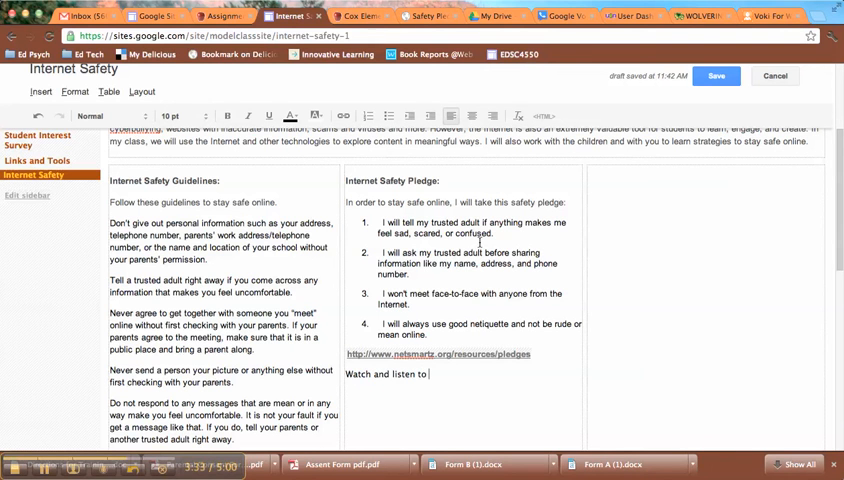
type("our friend")
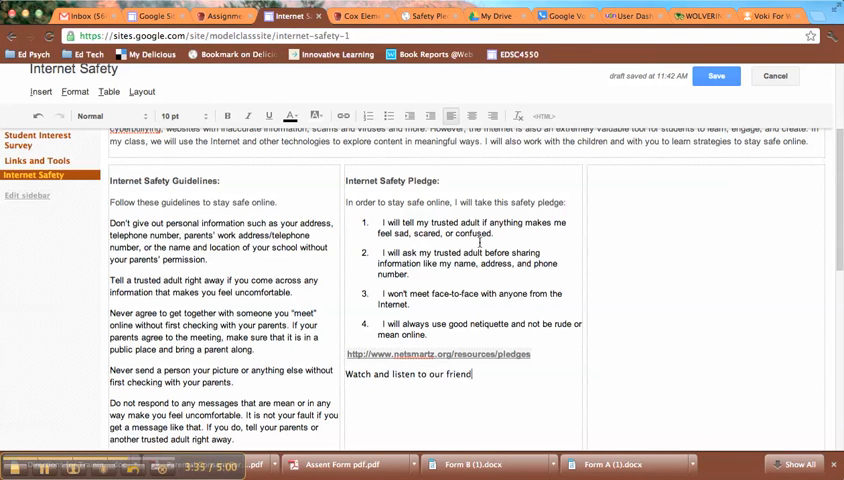
type("Fiona")
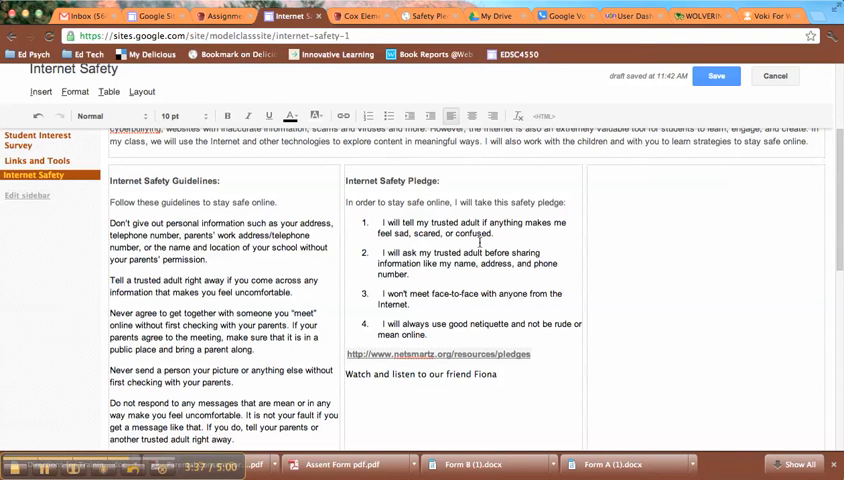
type("pledging to stay s")
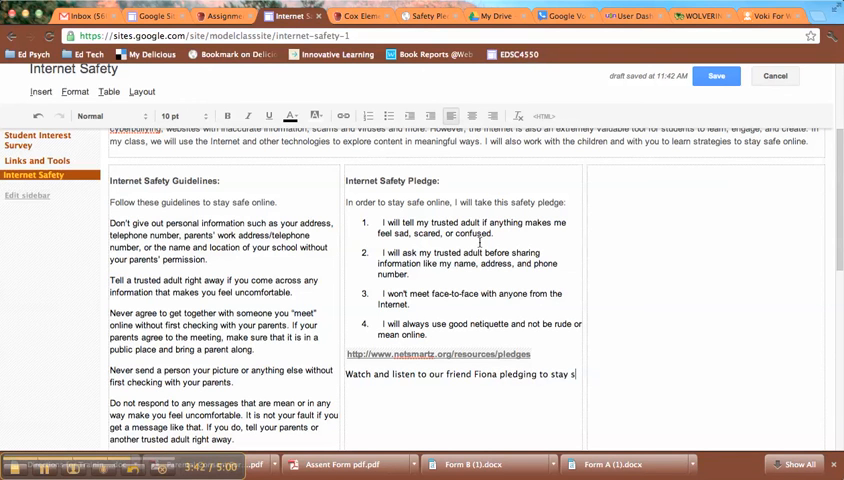
type("afe online!")
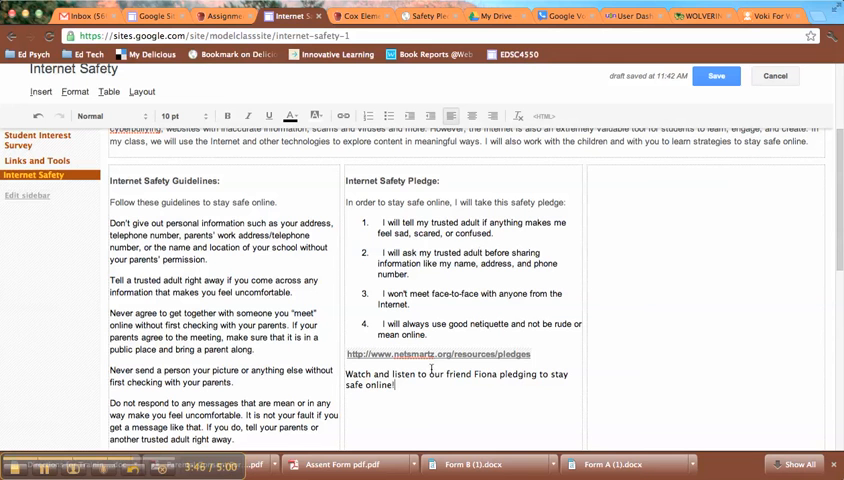
Select 'Fiona' and start a web-address link in the Create Link dialog
double_click(485, 374)
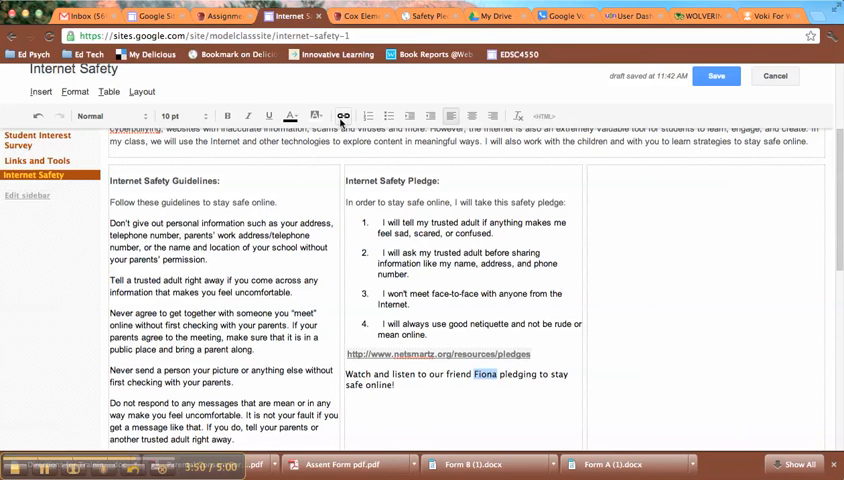
left_click(342, 115)
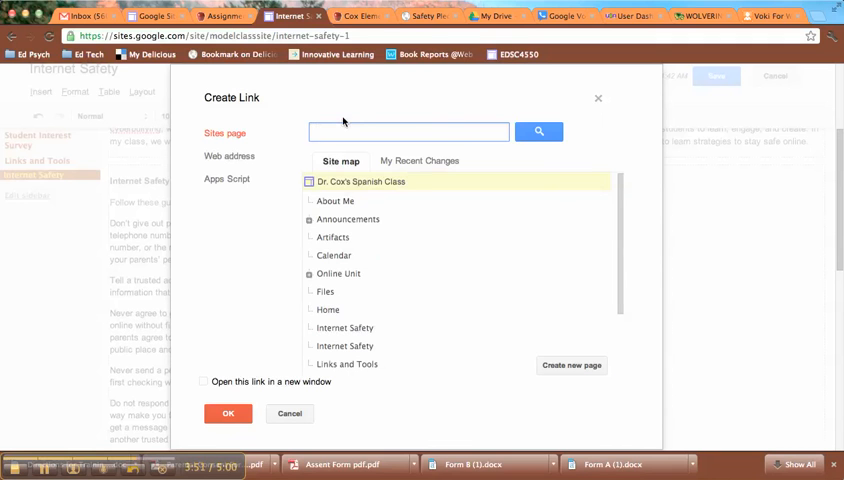
left_click(229, 156)
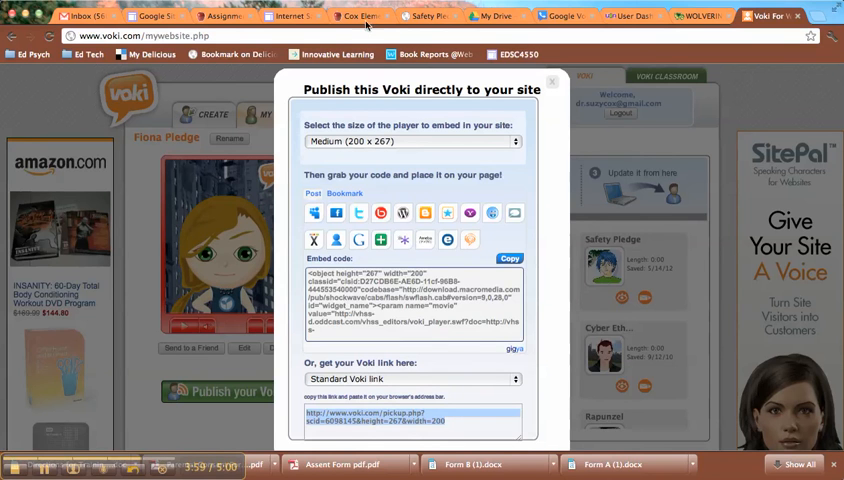
Copy the Standard Voki link and return to the Google Sites page
left_click(289, 16)
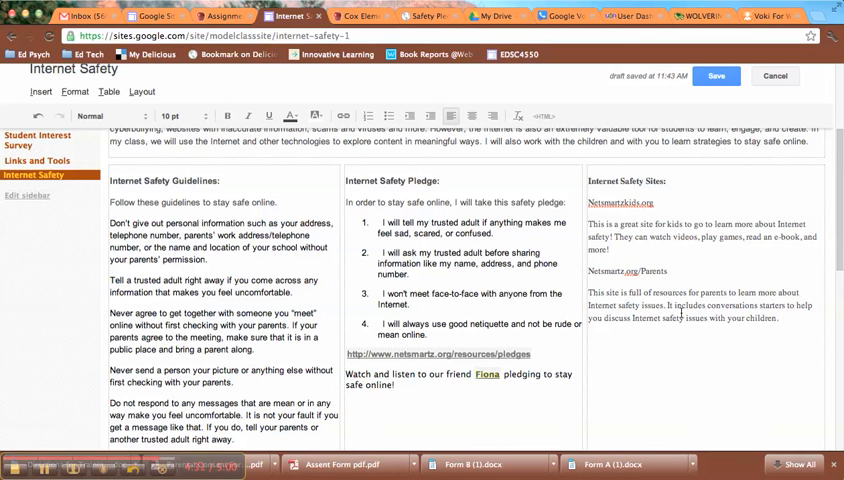
Link Fiona to the Voki URL and paste the Internet Safety Sites into the right column
scroll("down", 3)
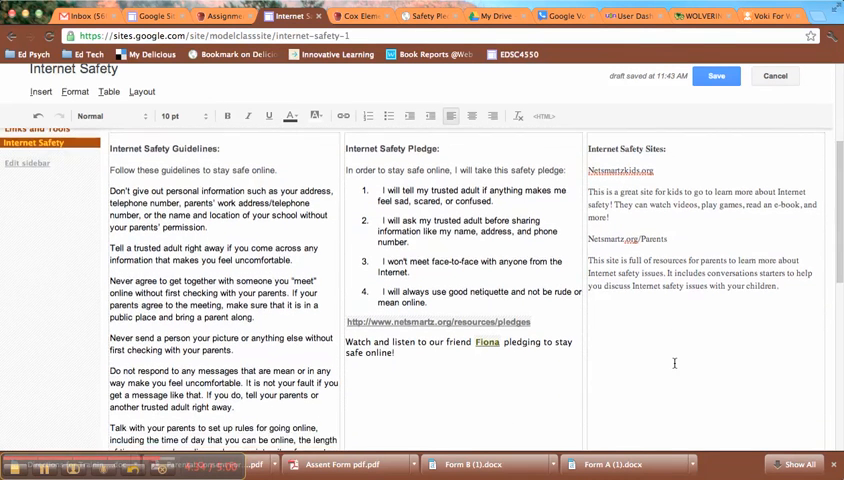
Type 'Lesson Plans:' and the Digital Literacy Tour by Google and iKeepSafe paragraph
scroll("down", 3)
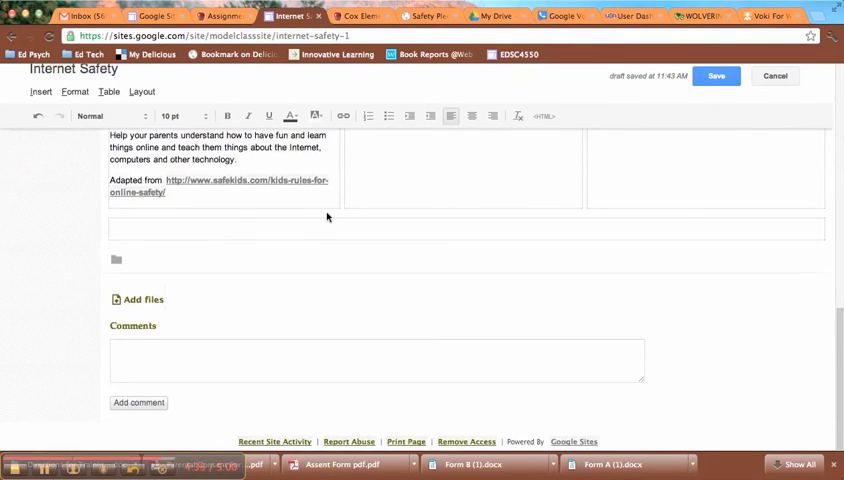
type("Lesson Plans:")
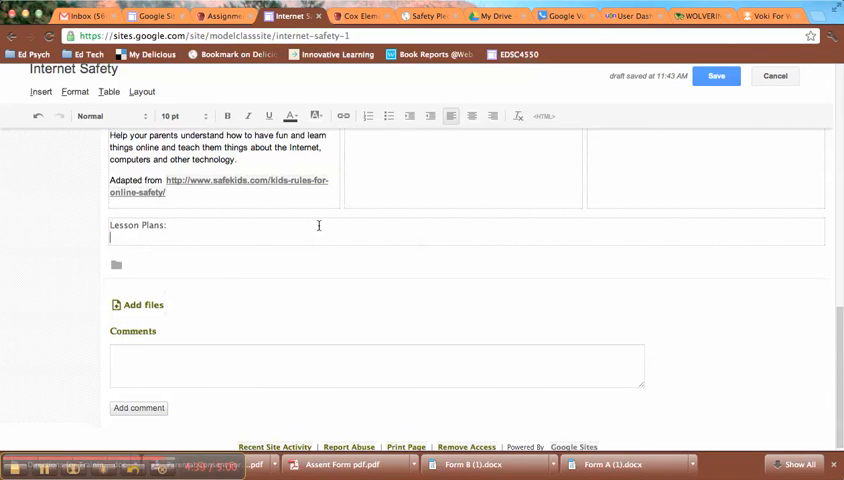
mouse_move(408, 469)
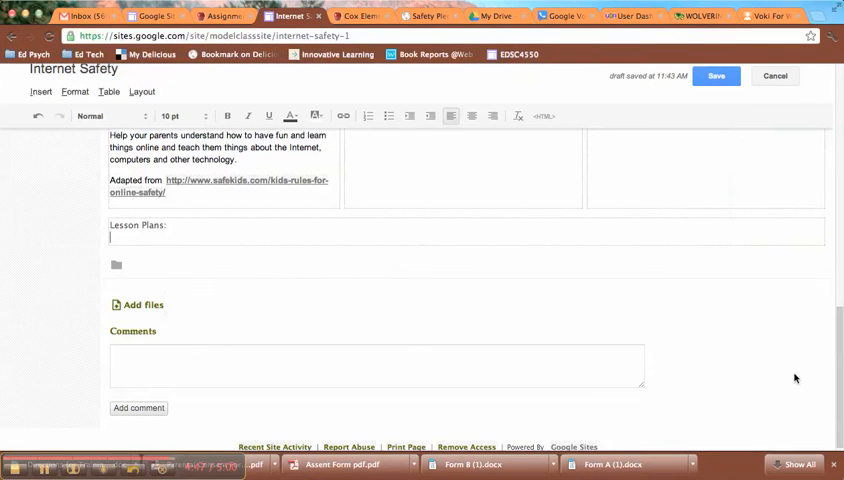
type("I will be using the Digital Literacy Tour by Google and iKeepSafe to teach Internet Safety and Digital Literacy this year. Please feel free to explore these materials so you know what your child will be learning.")
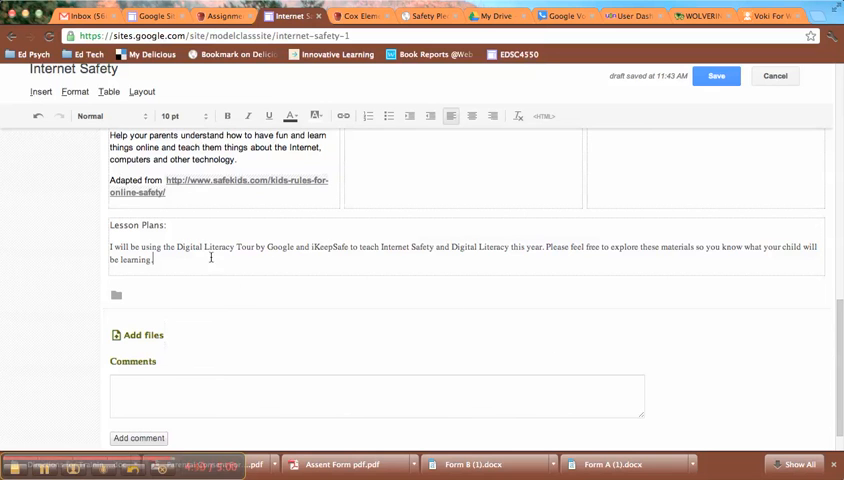